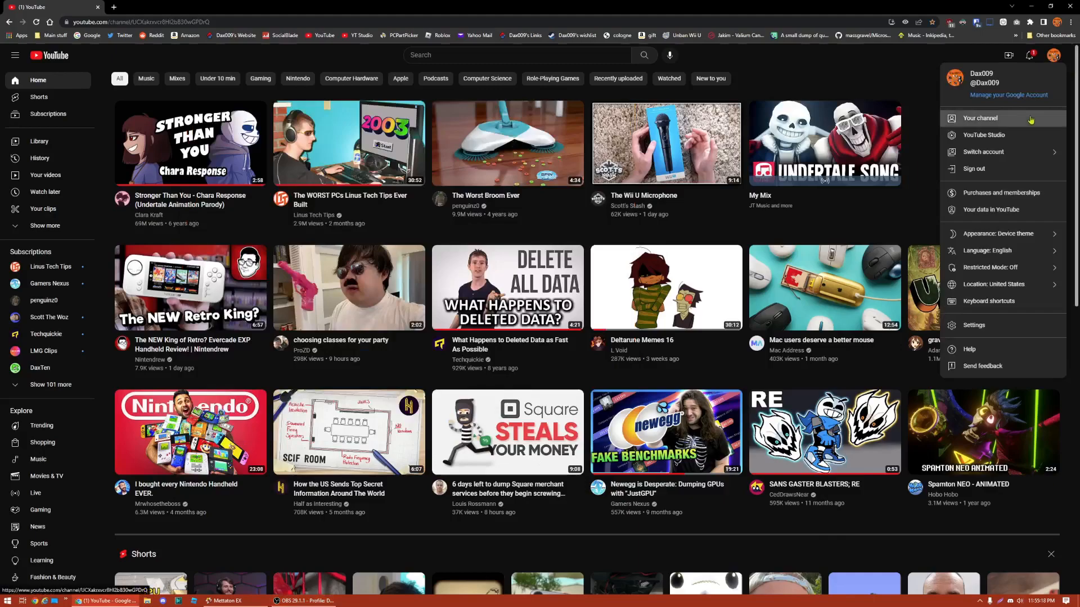
- Go to the Dax009 channel from the account menu and view its Shorts list
left_click(979, 118)
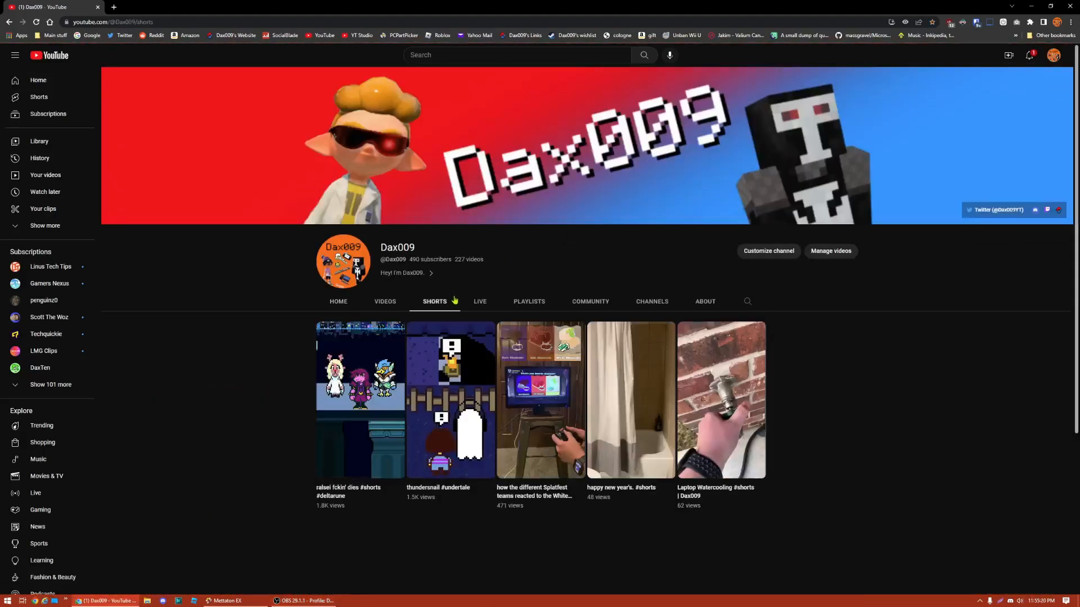
scroll("down", 3)
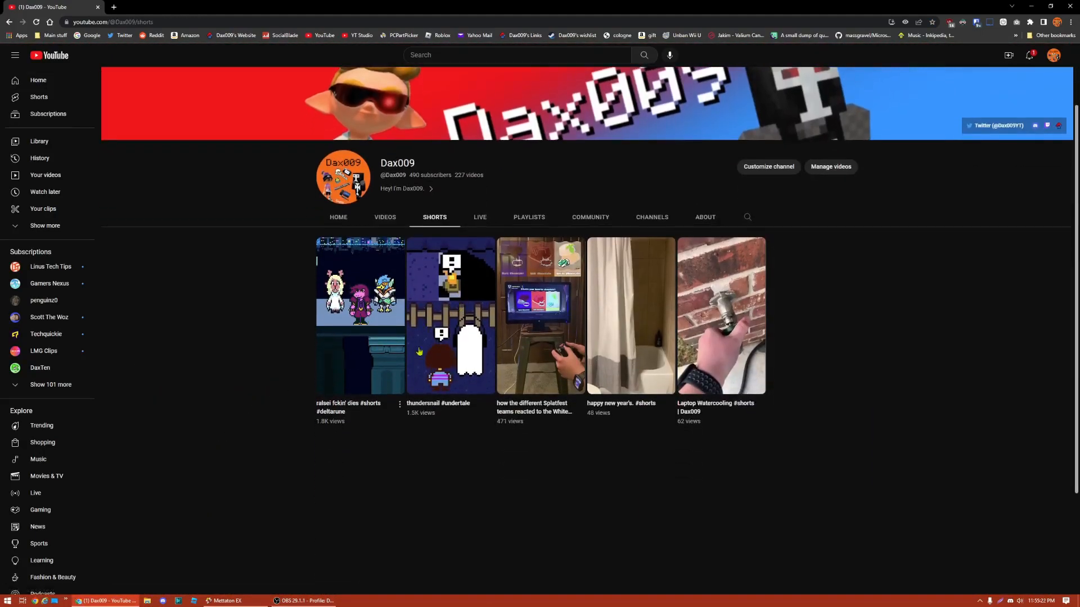
mouse_move(437, 412)
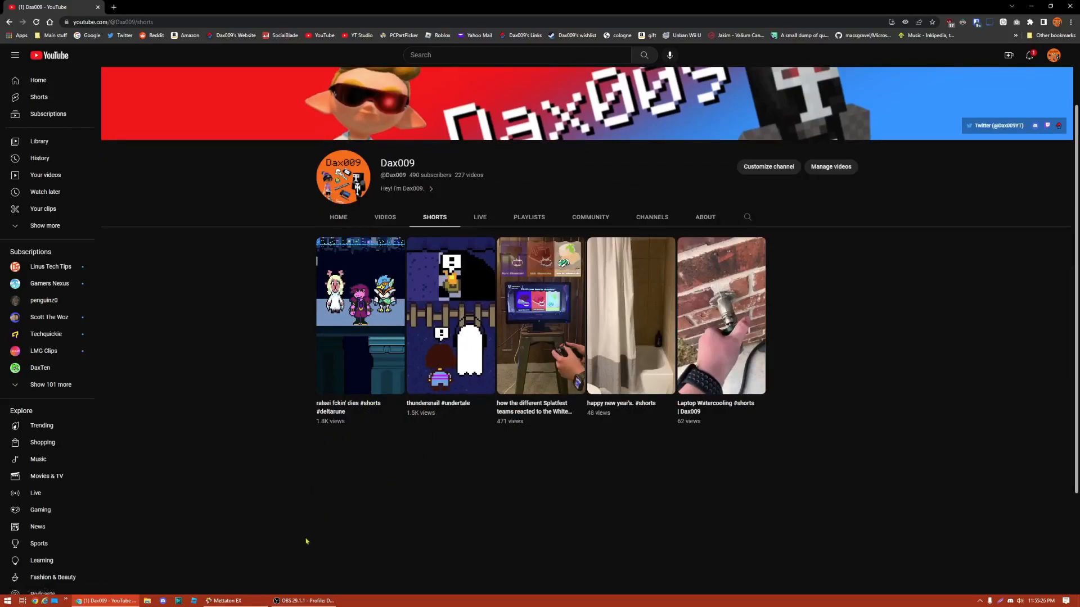
mouse_move(328, 486)
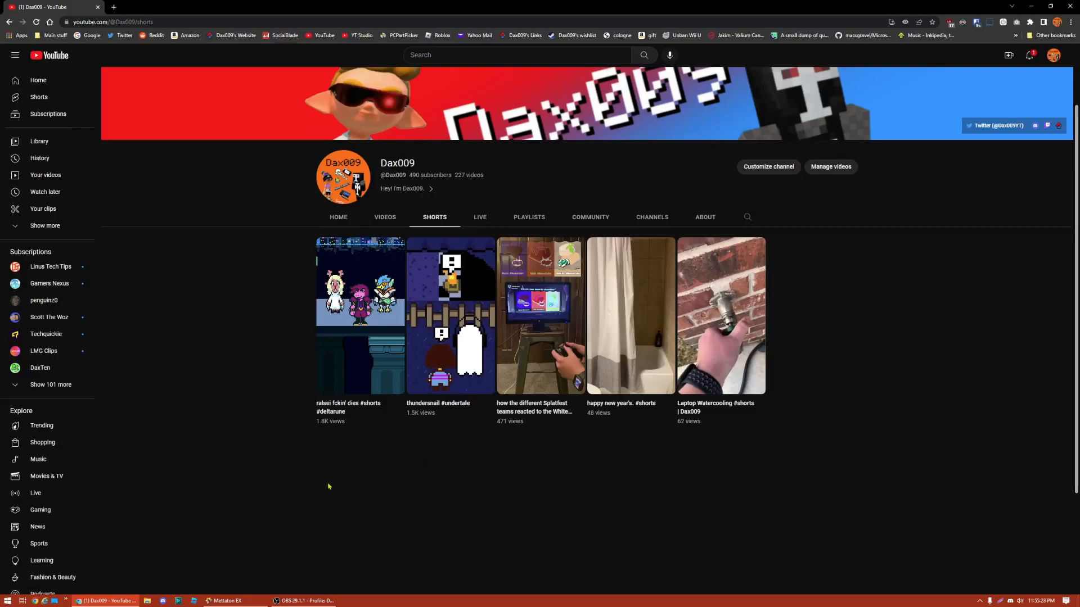
mouse_move(369, 459)
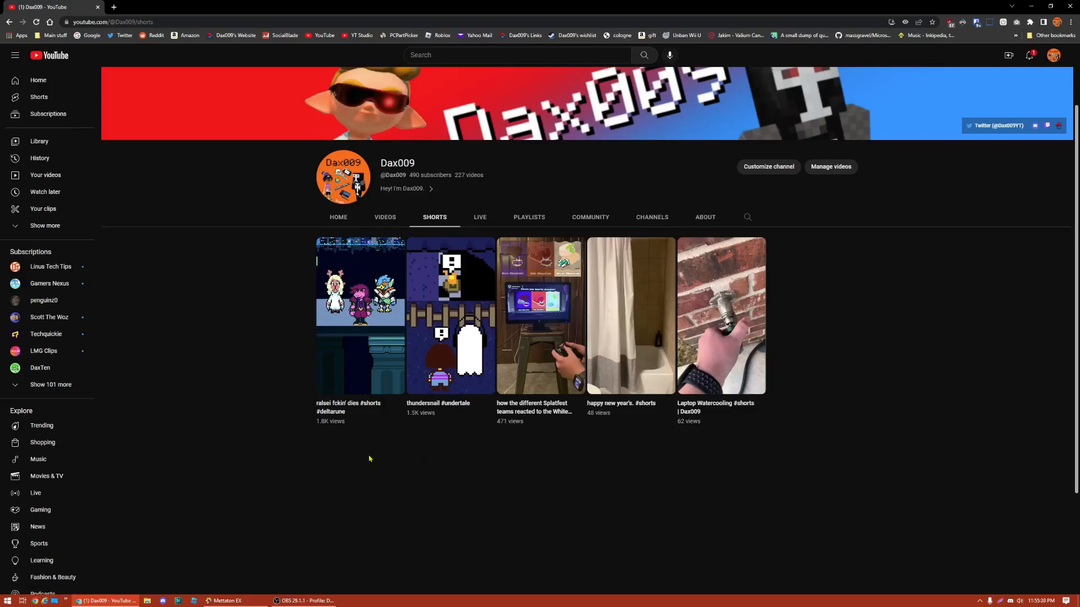
- Show the Dax009 channel's Videos list with the latest uploads
left_click(385, 217)
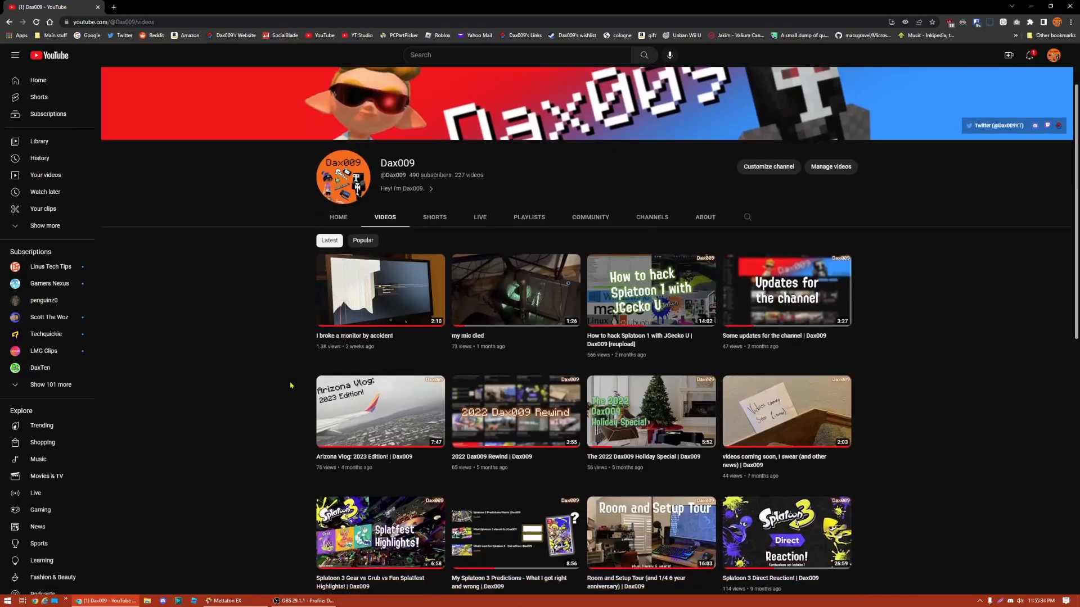
mouse_move(340, 355)
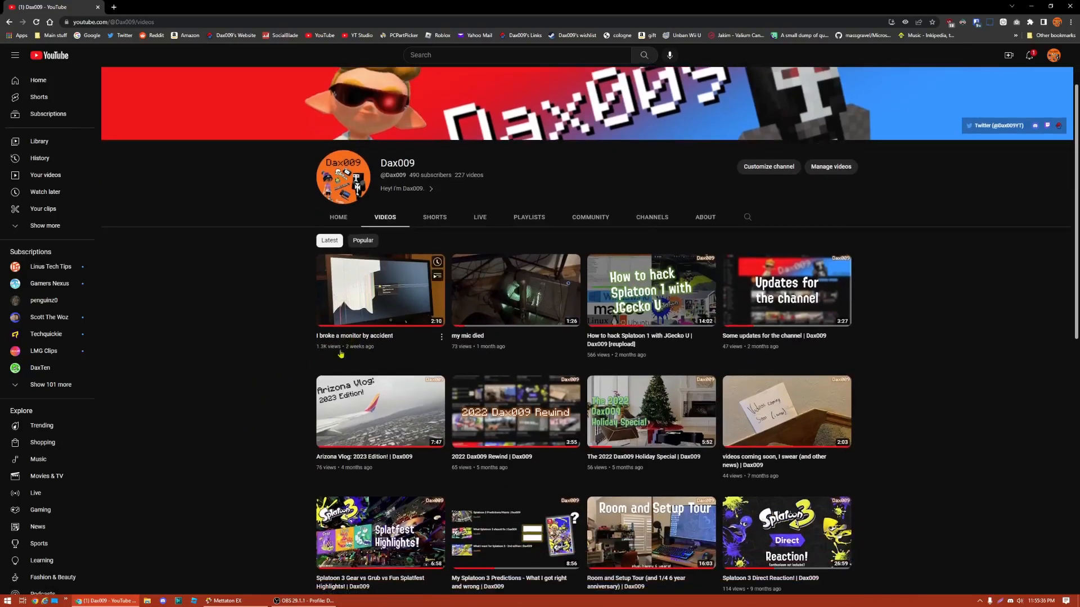
mouse_move(361, 338)
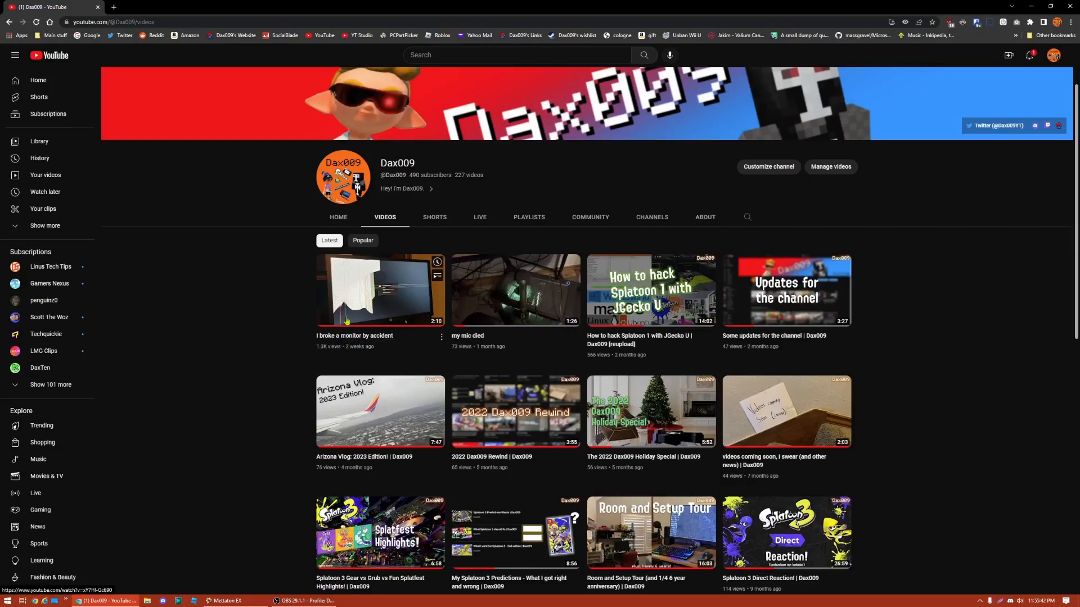
mouse_move(276, 281)
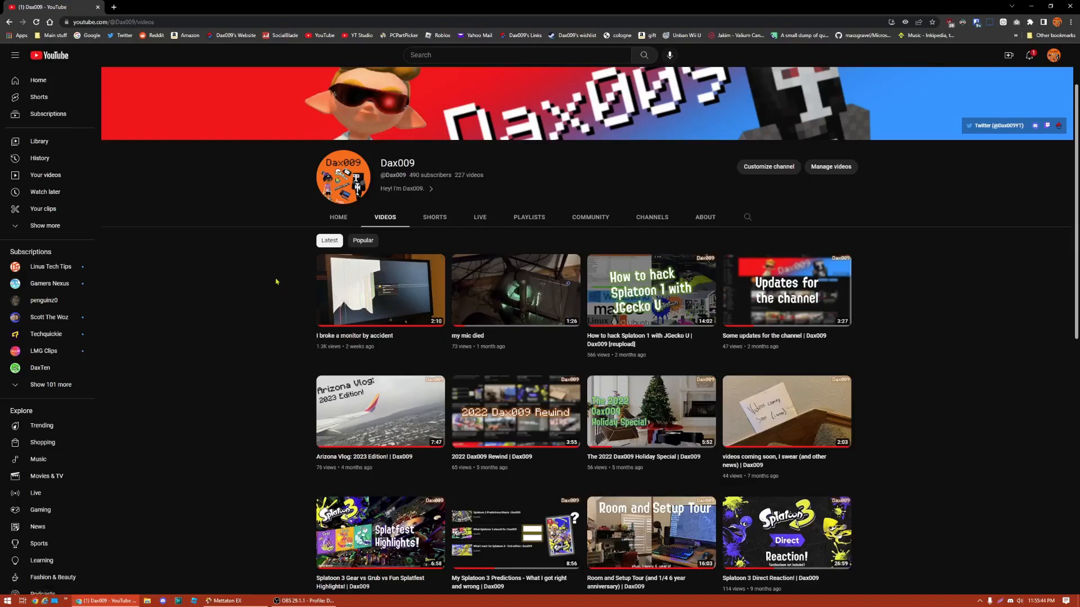
mouse_move(298, 263)
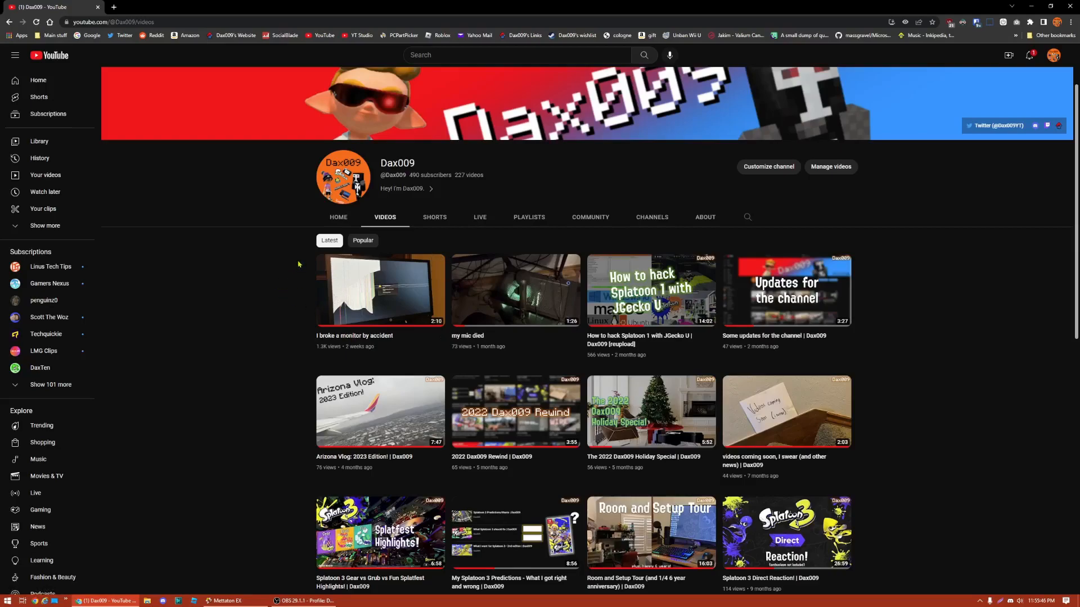